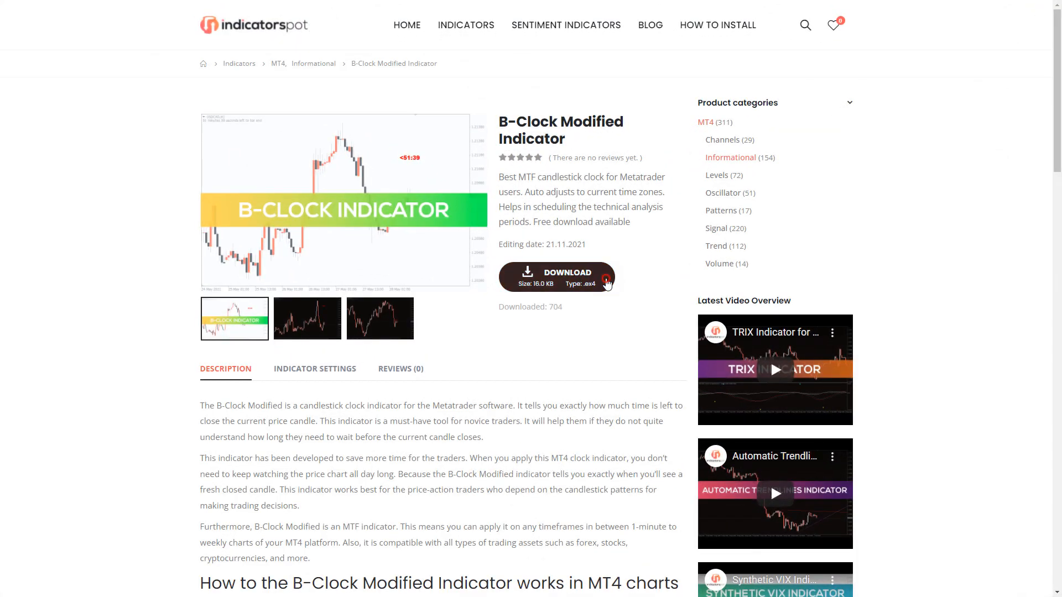
- Download the B-Clock Modified ex4 file from its IndicatorSpot product page
click(556, 275)
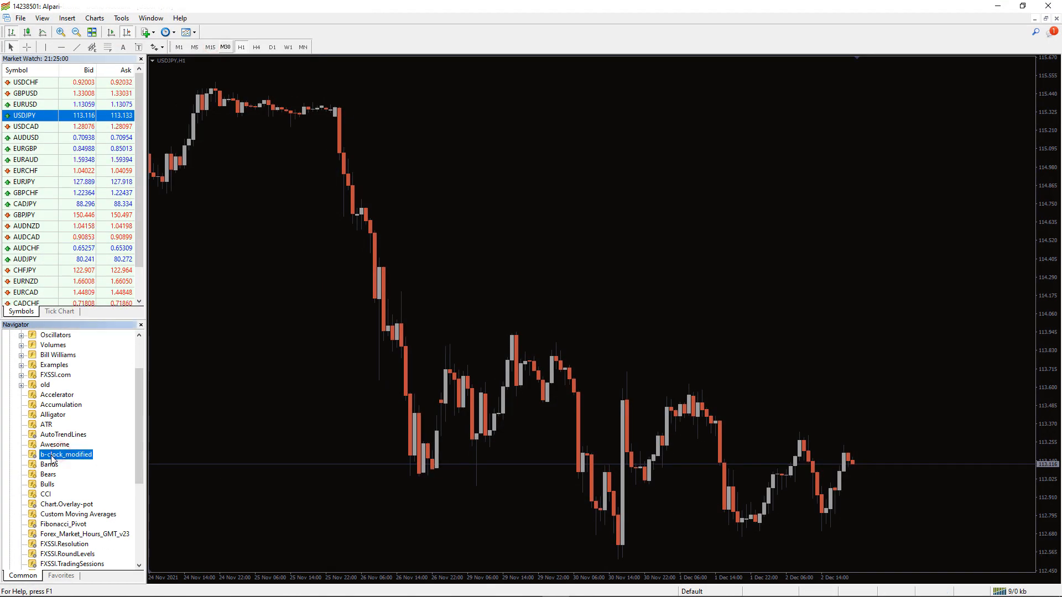
- Apply b-clock_modified from Navigator to the chart with Allow DLL imports enabled
double_click(67, 455)
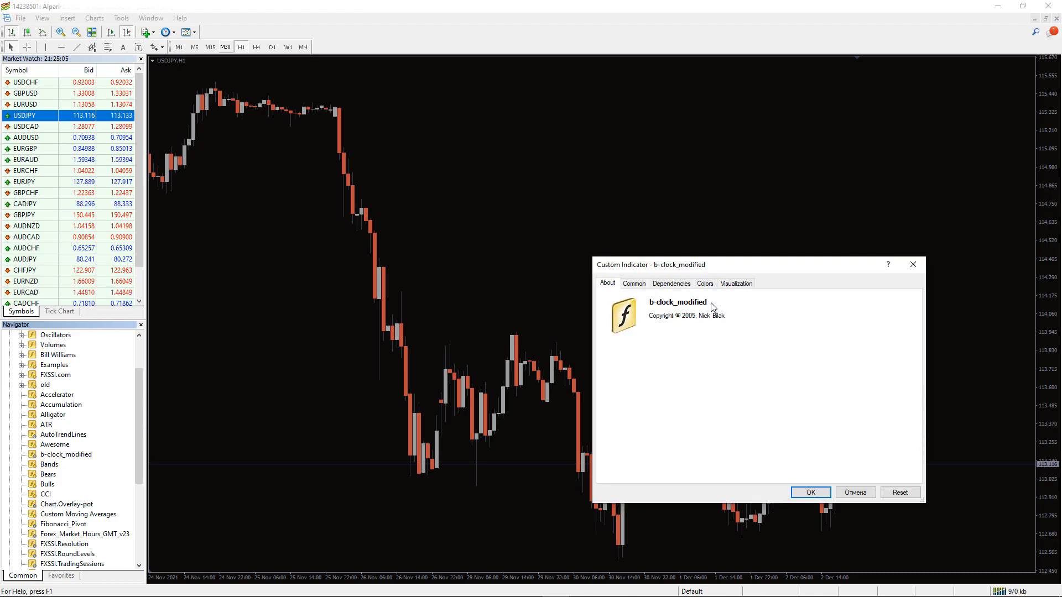
click(633, 283)
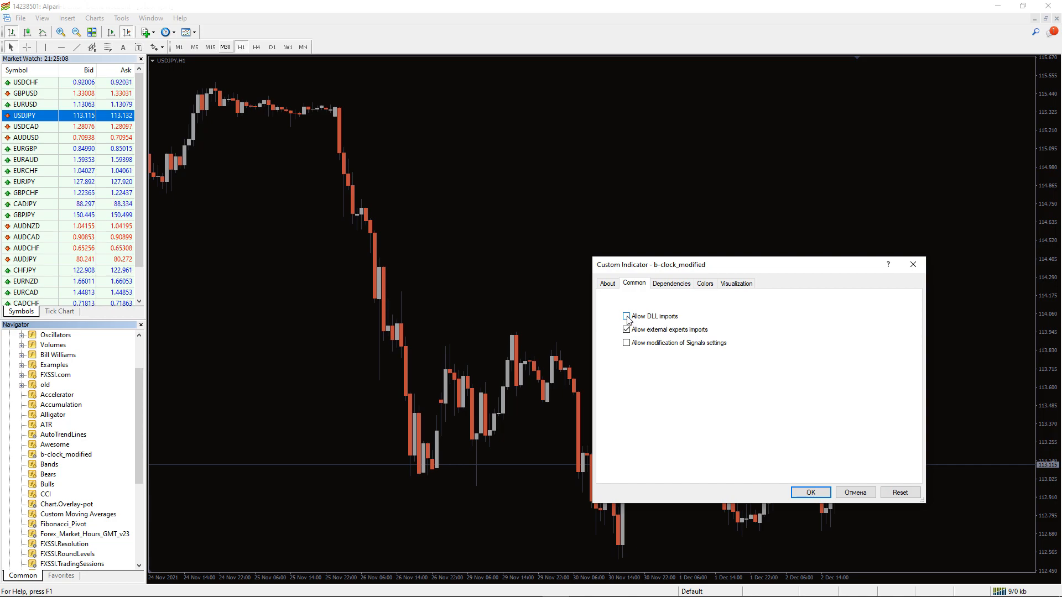
click(809, 493)
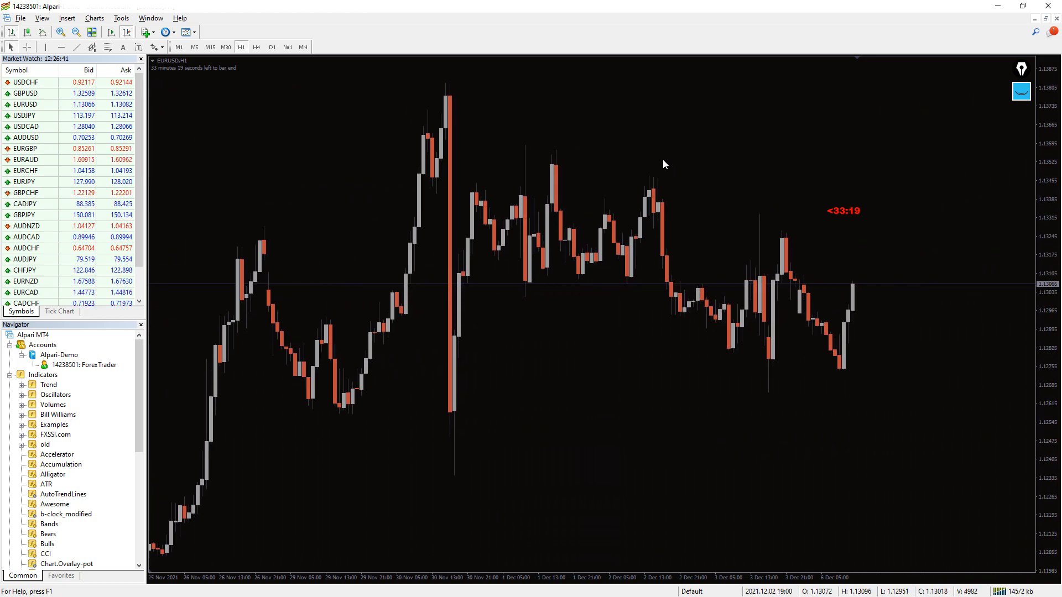
mouse_move(902, 252)
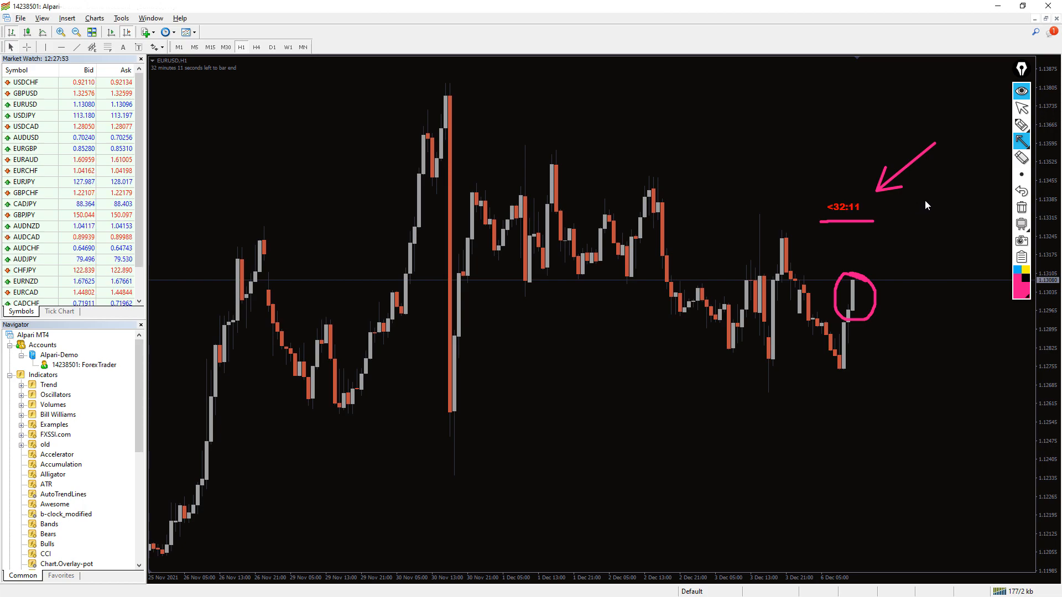
mouse_move(967, 189)
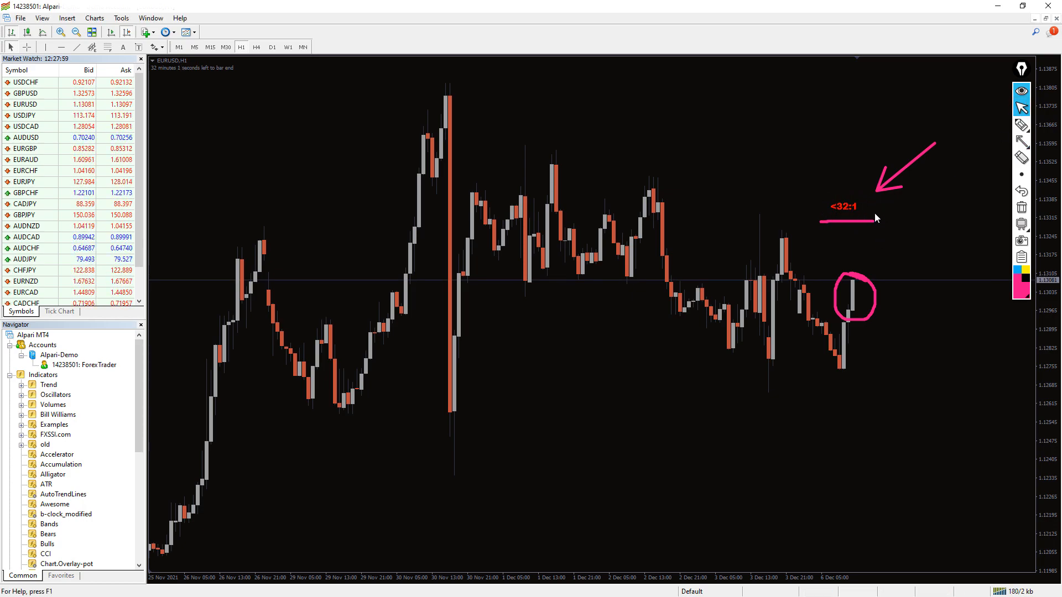
mouse_move(874, 258)
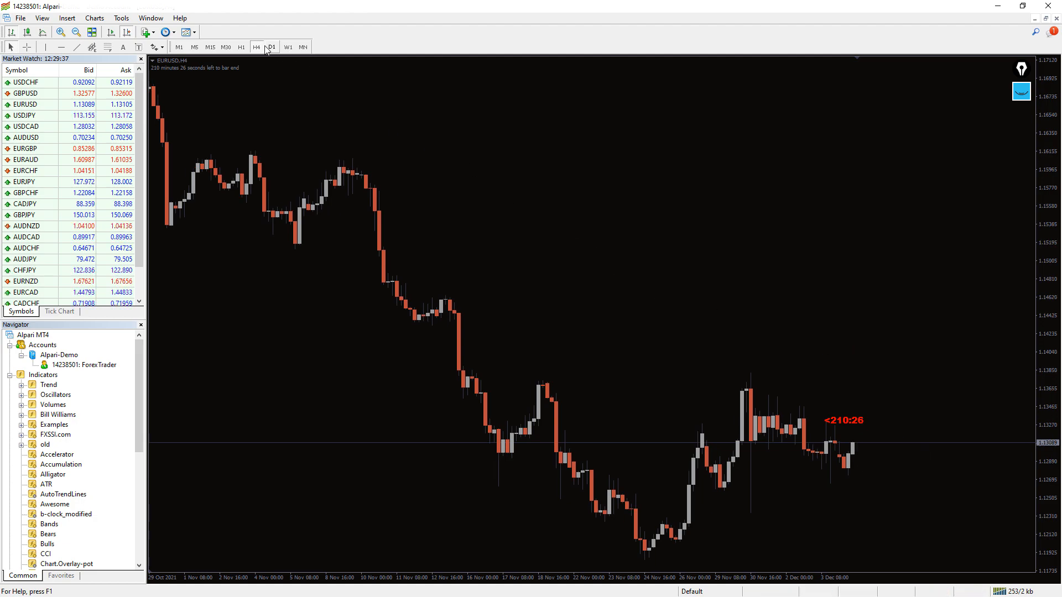
- Switch the EURUSD chart to D1 to view the daily-candle countdown
click(272, 47)
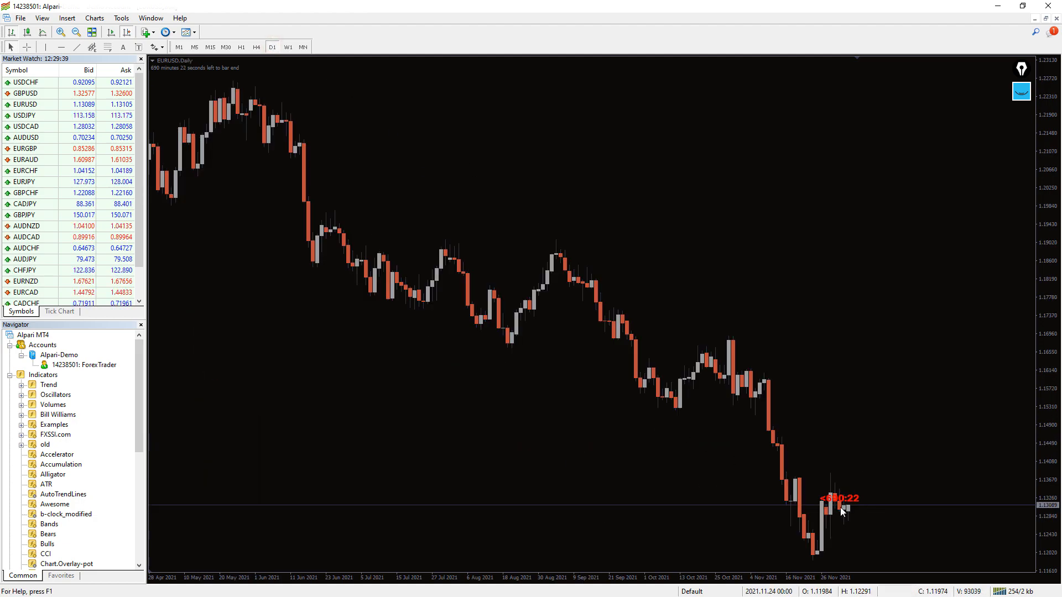